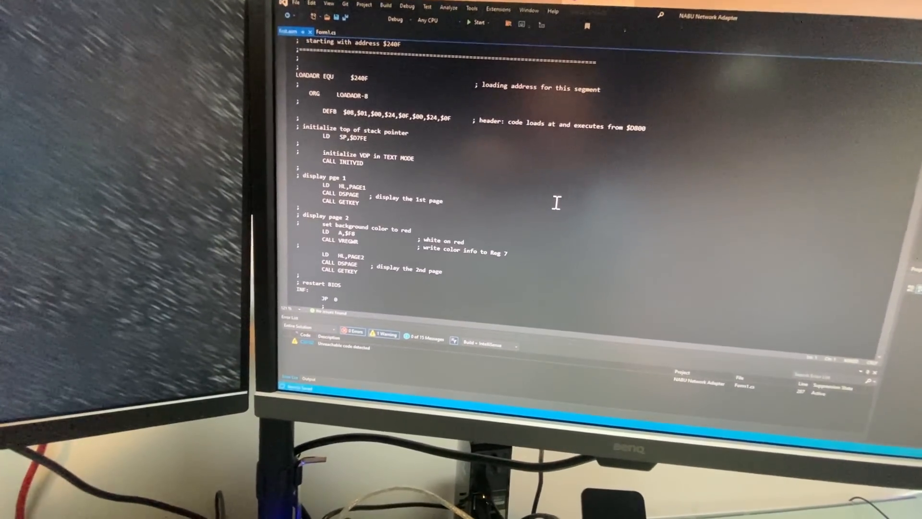
# Close the first.asm tab and browse the Sample Segment folder's PAK files in Explorer.
pyautogui.scroll(-3)
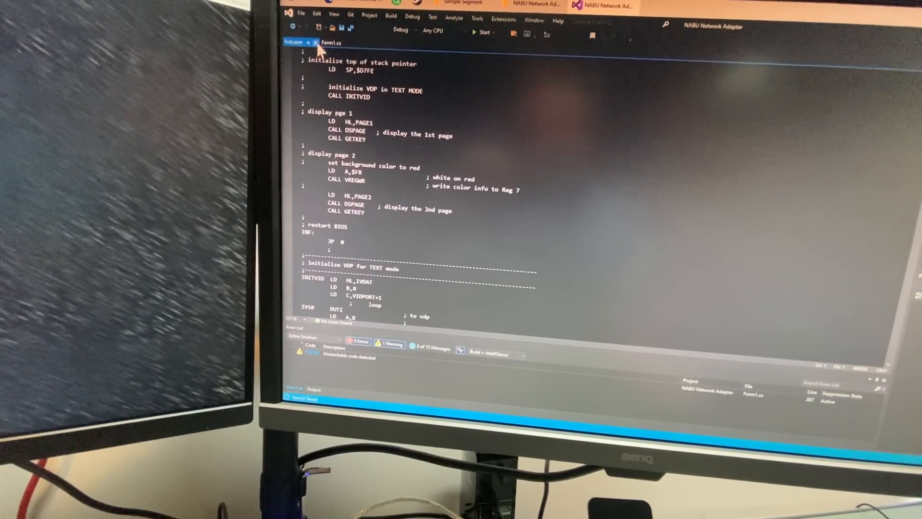
pyautogui.click(331, 42)
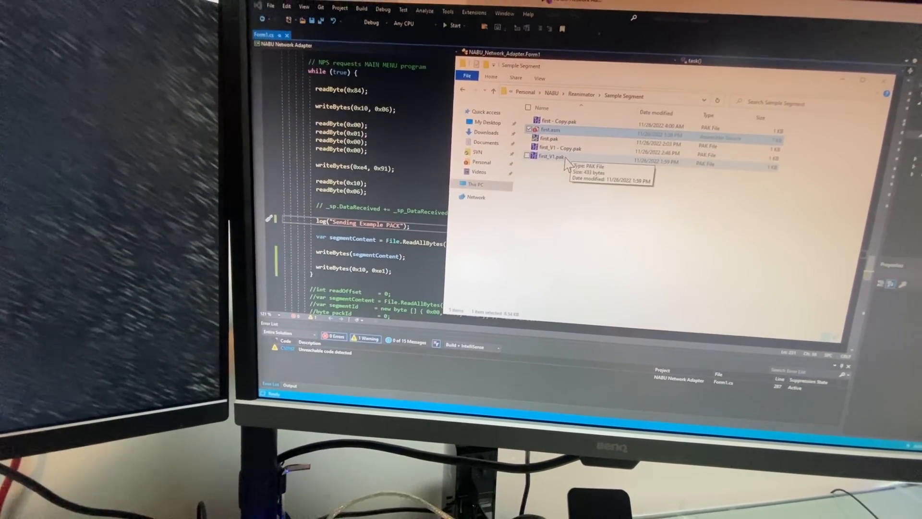
pyautogui.doubleClick(551, 158)
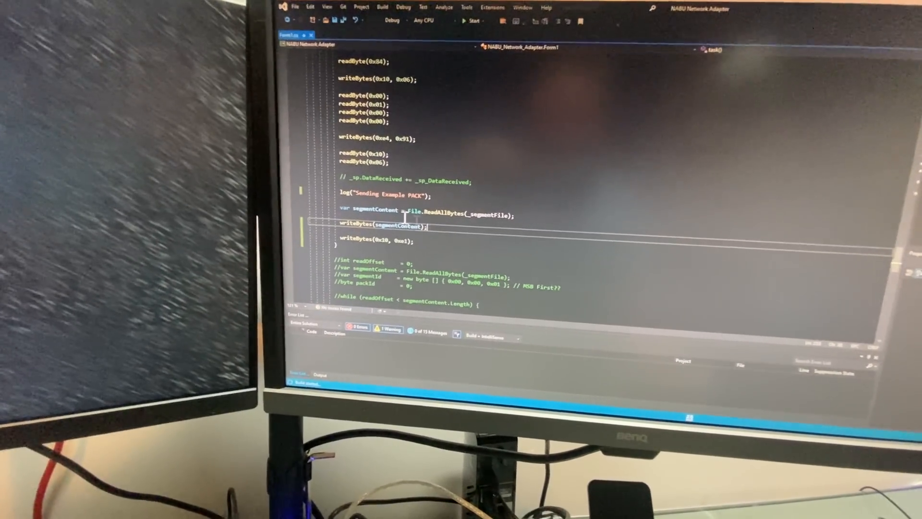
# Launch the simulator, select first_V1 - Copy as the segment, and connect on COM3.
pyautogui.click(470, 21)
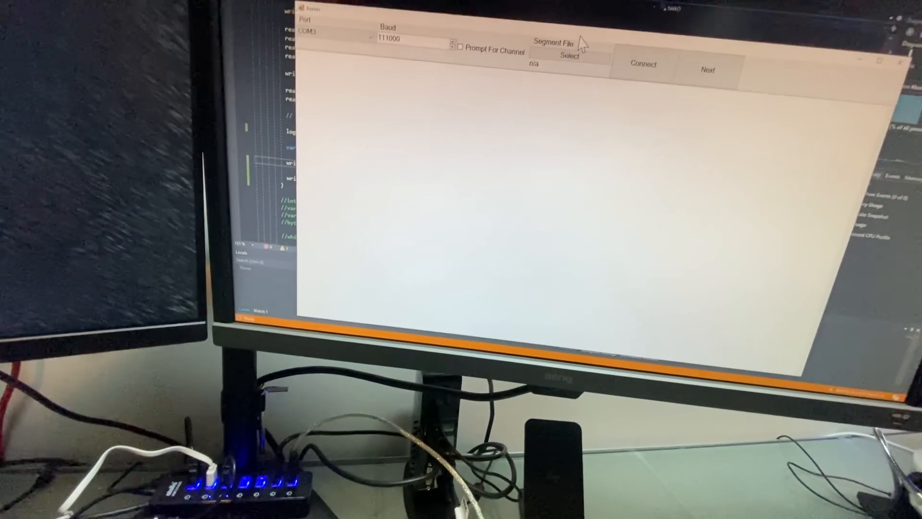
pyautogui.click(568, 56)
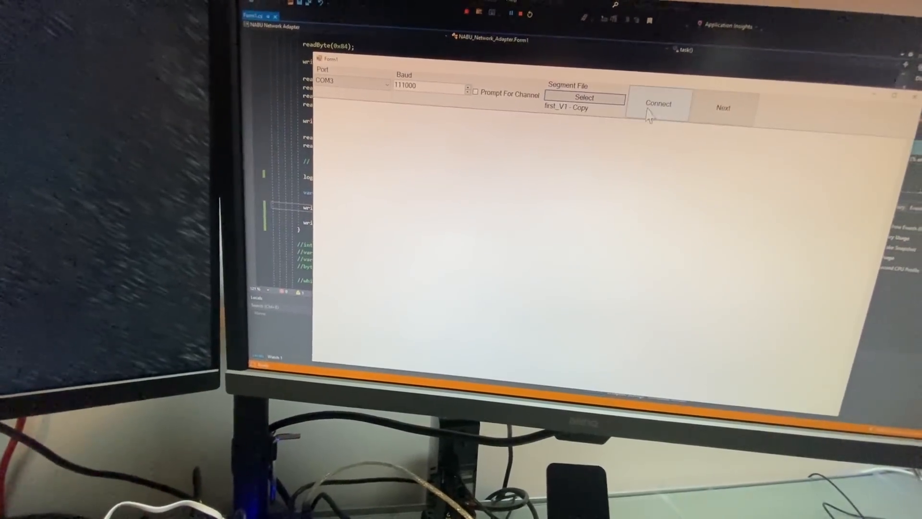
pyautogui.click(658, 104)
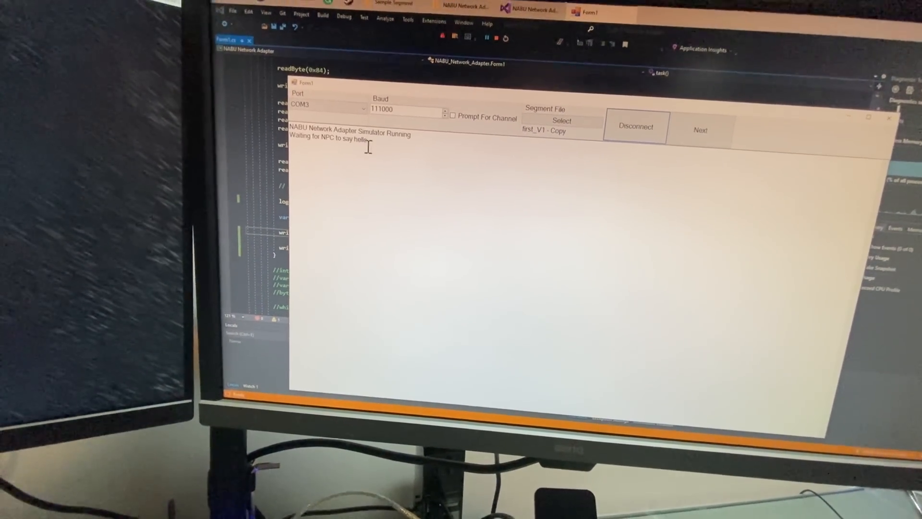